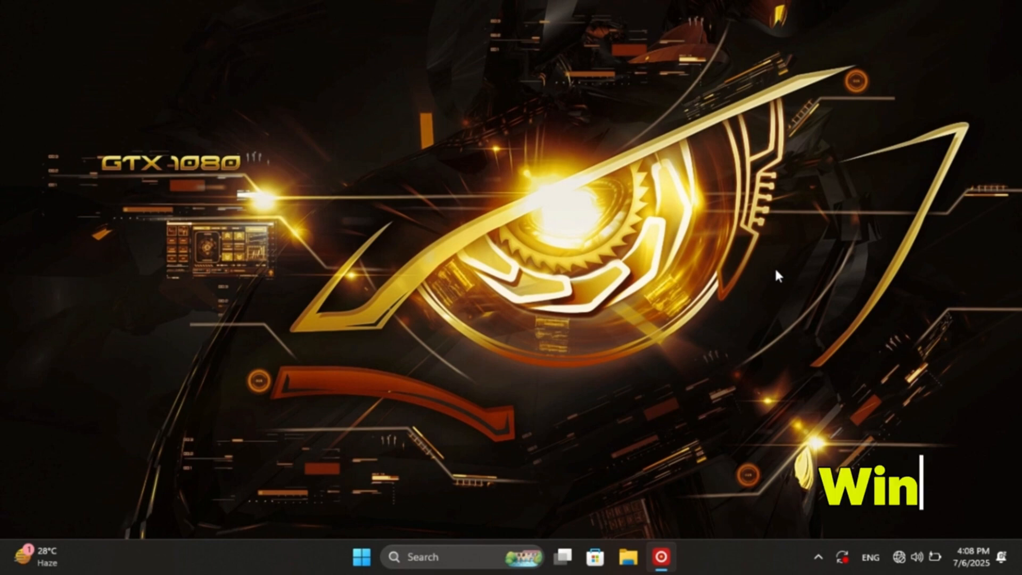
Launch services.msc from Run and bring up the actions for the SysMain service.
key(Win+r)
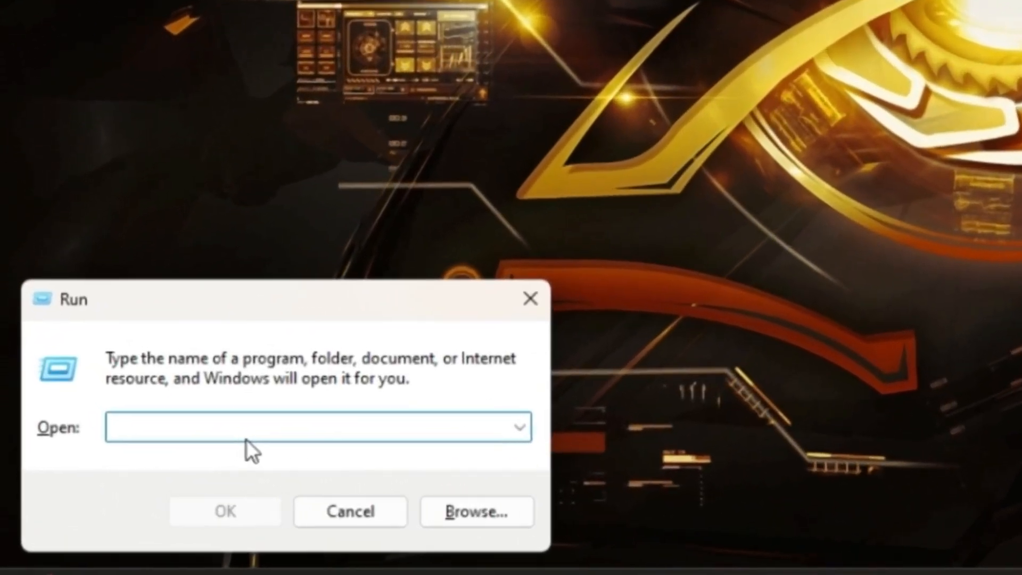
text(services.msc)
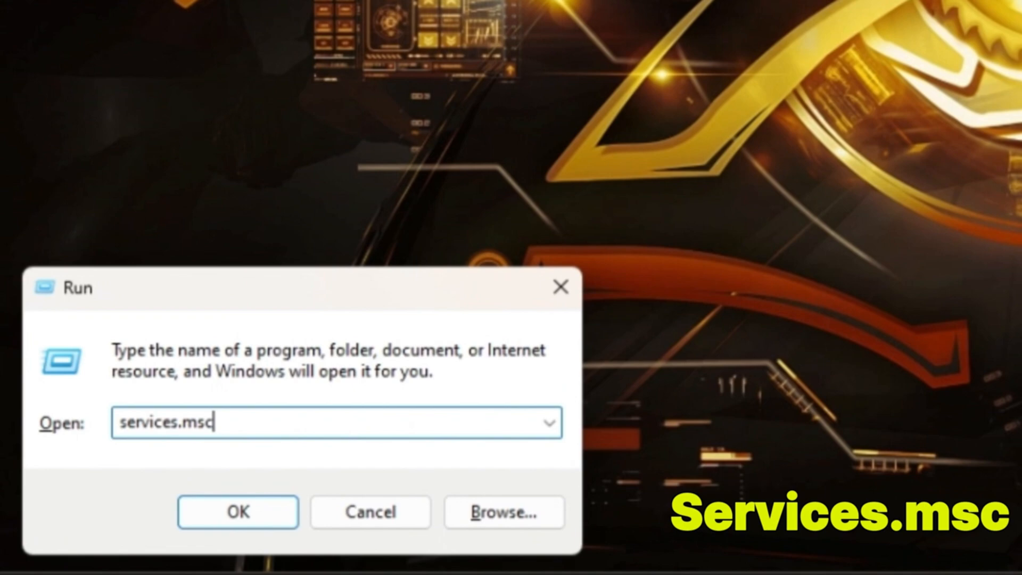
click(237, 513)
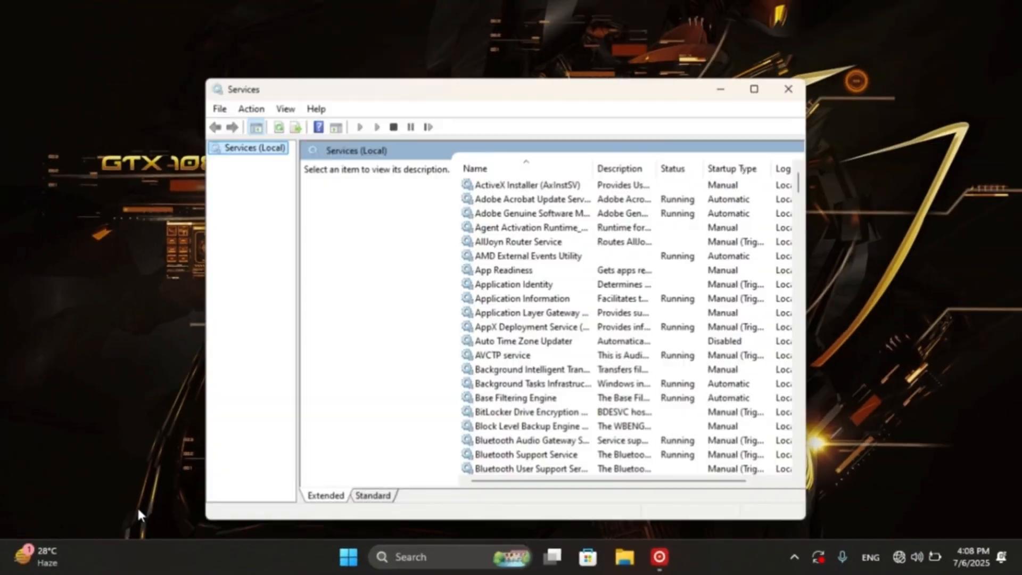
scroll(down, 3)
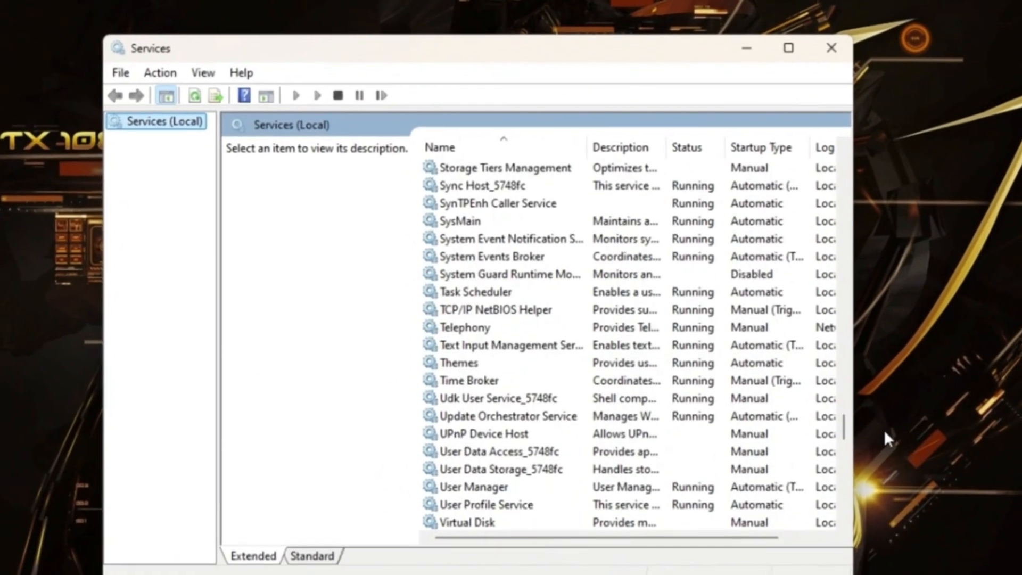
right_click(460, 221)
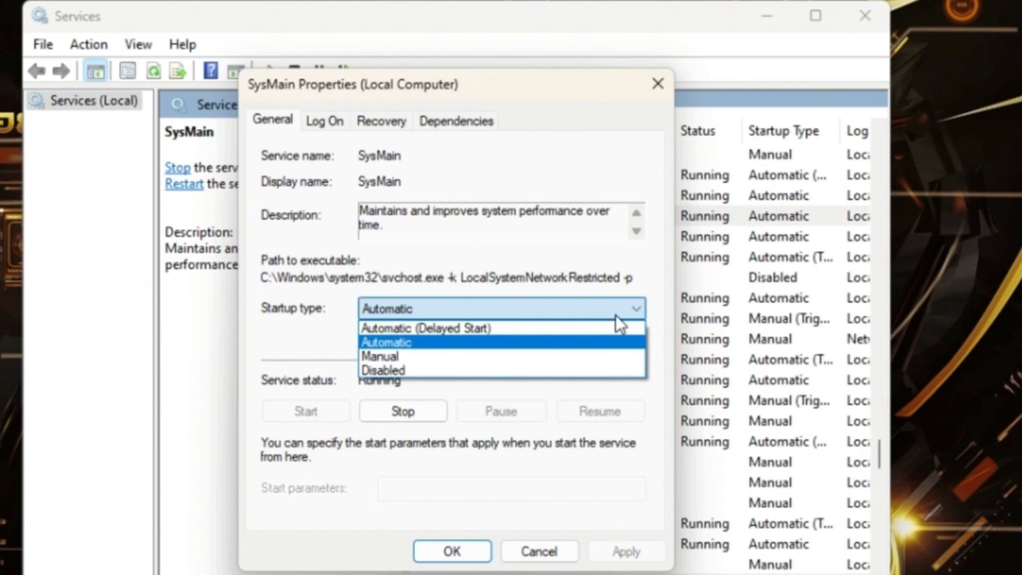
Set SysMain's startup type to Disabled, stop it, and close Services.
click(403, 411)
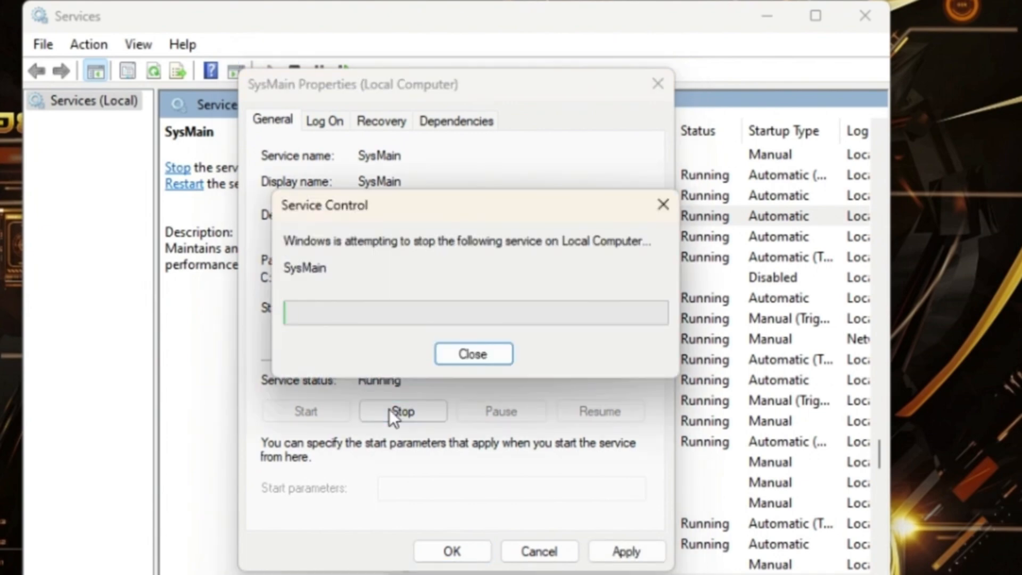
click(473, 353)
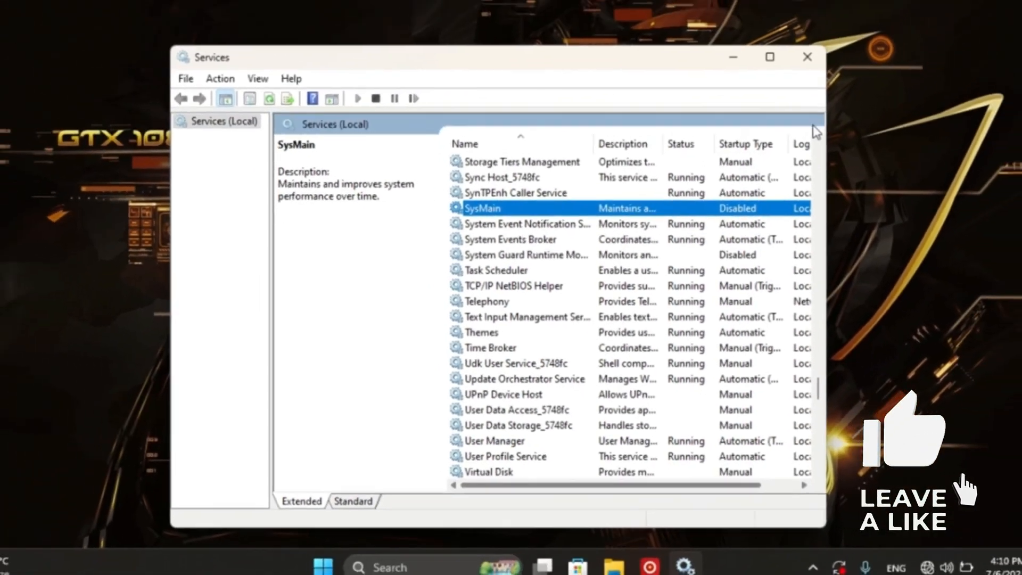
click(809, 57)
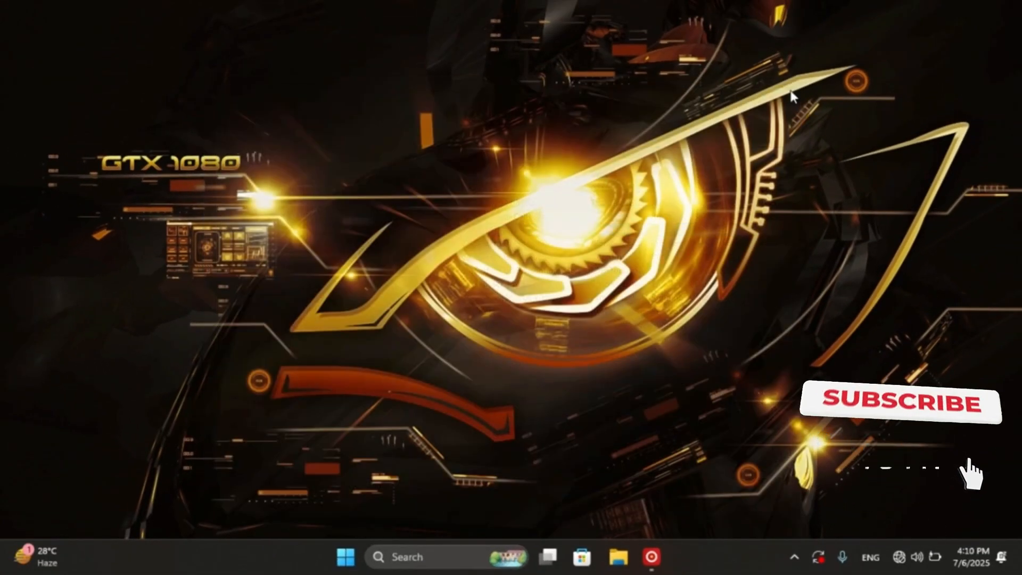
Relaunch services.msc from Run and scroll the list down to Windows Search.
click(896, 403)
text(s)
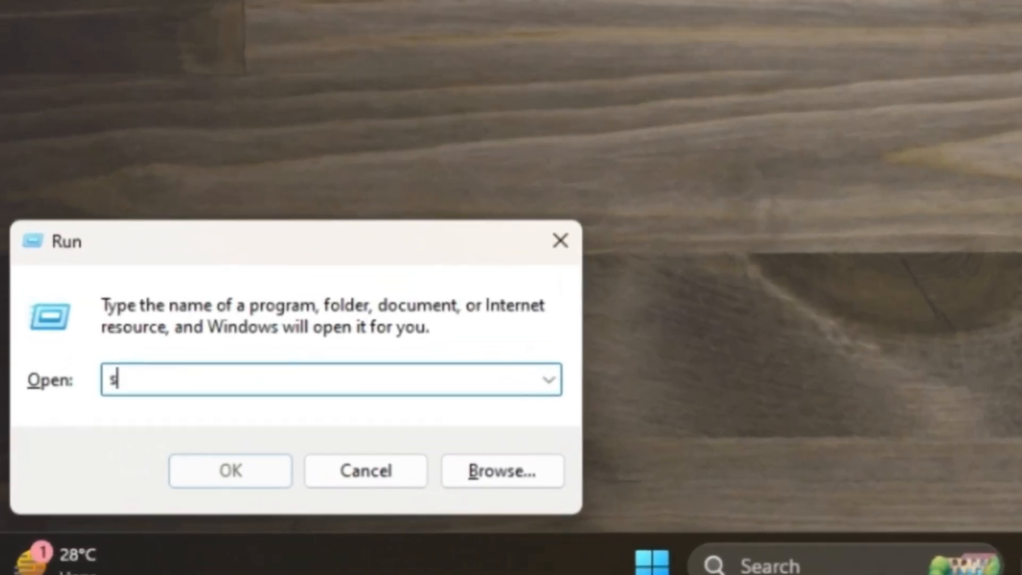
text(ervices.msc)
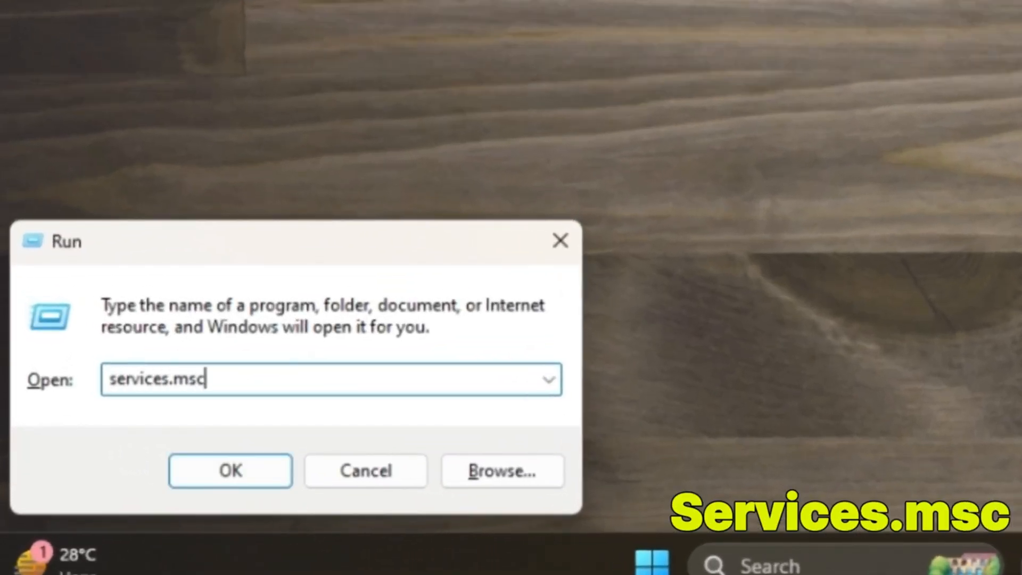
click(230, 470)
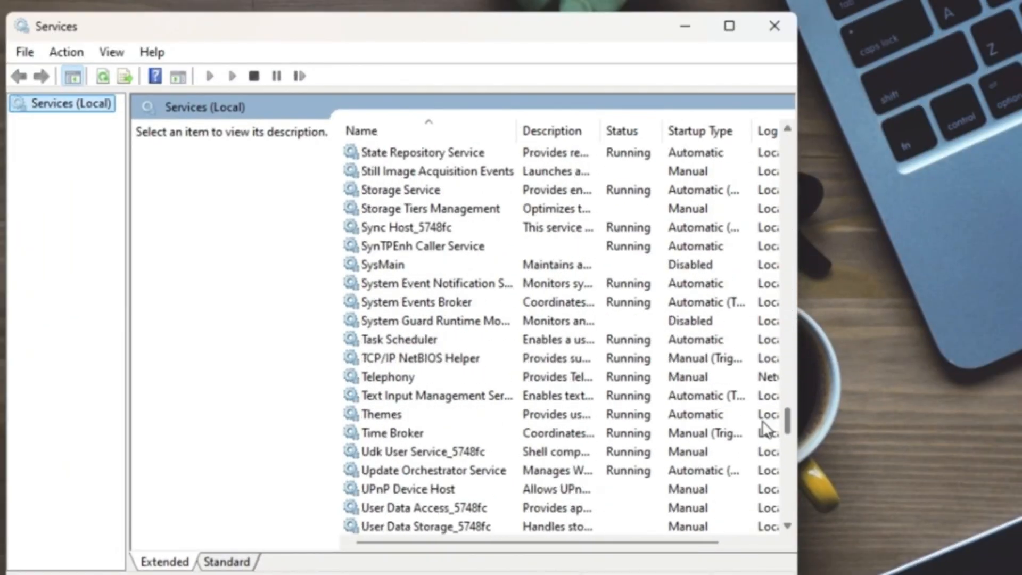
scroll(down, 3)
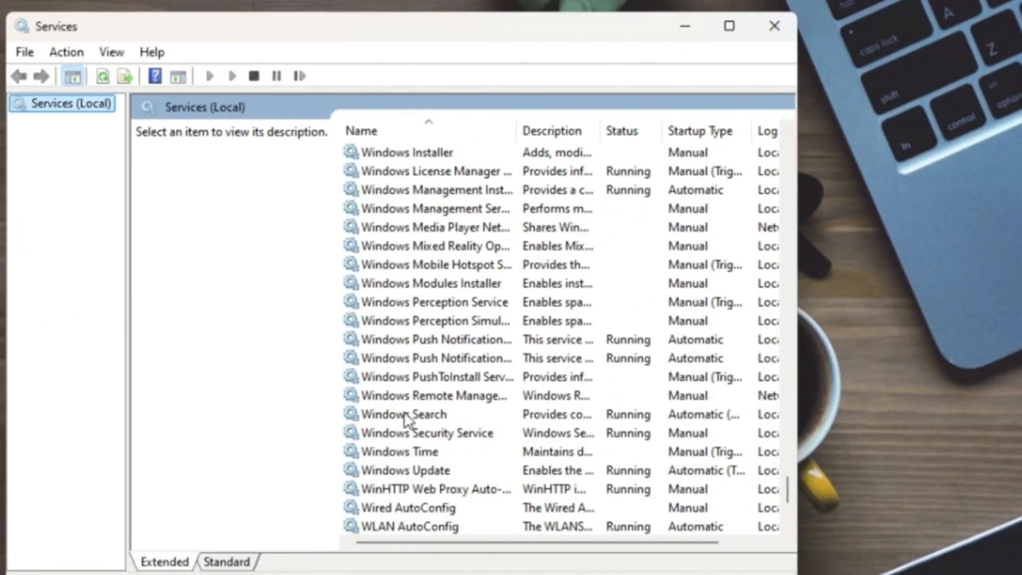
Set Windows Search's startup type to Disabled in its properties, stop it, and close Services.
right_click(404, 414)
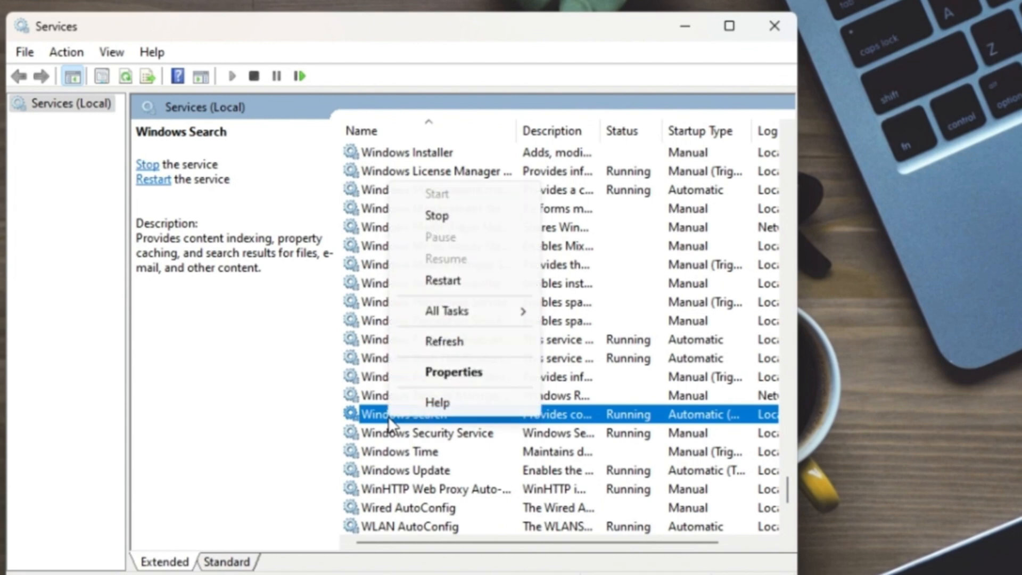
click(454, 372)
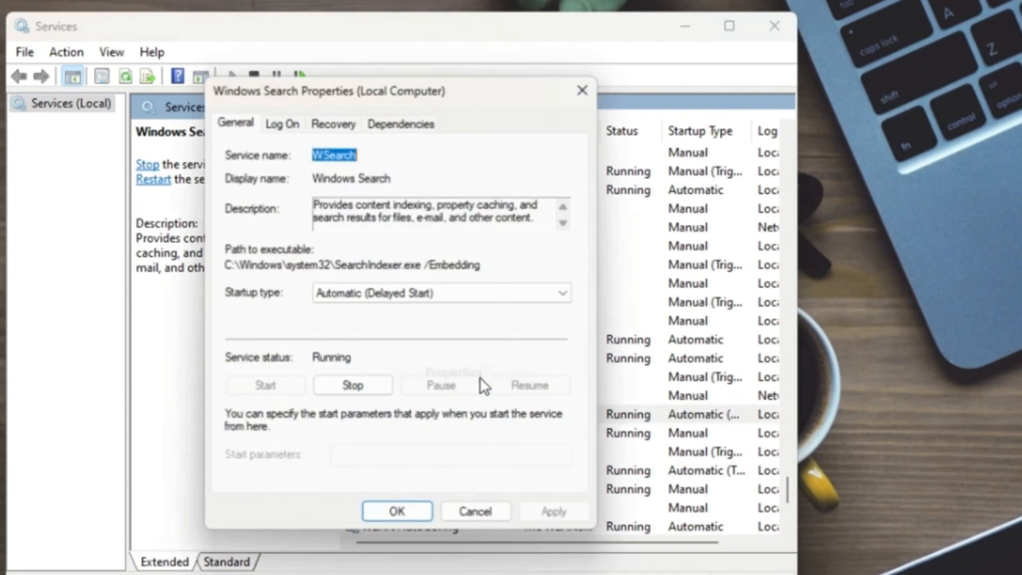
click(562, 292)
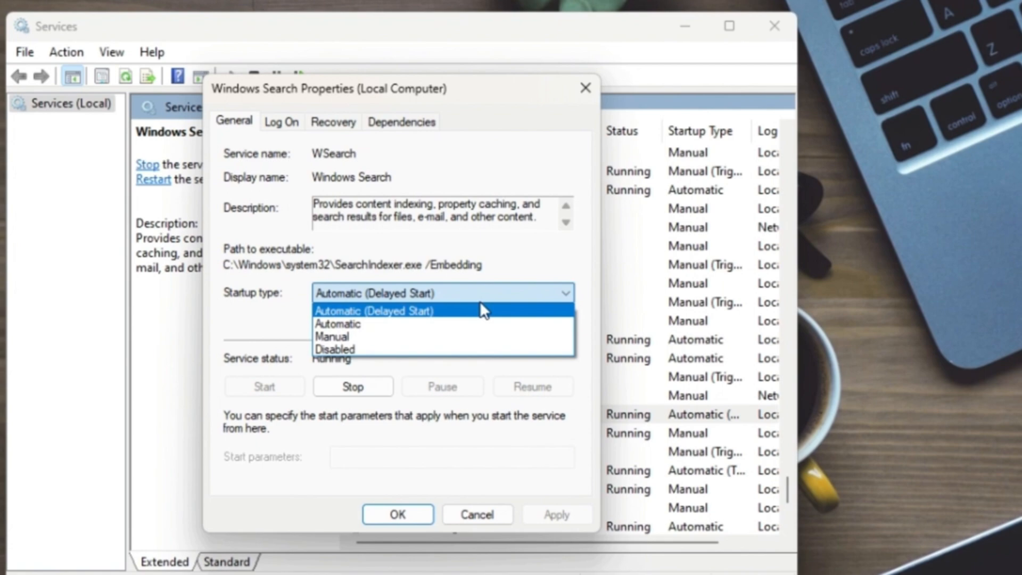
click(353, 386)
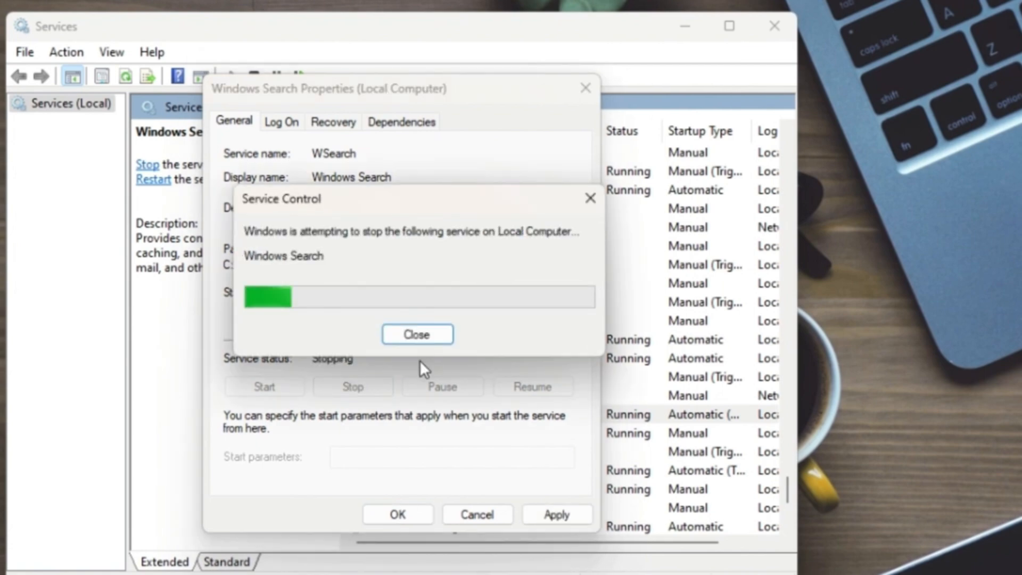
click(416, 334)
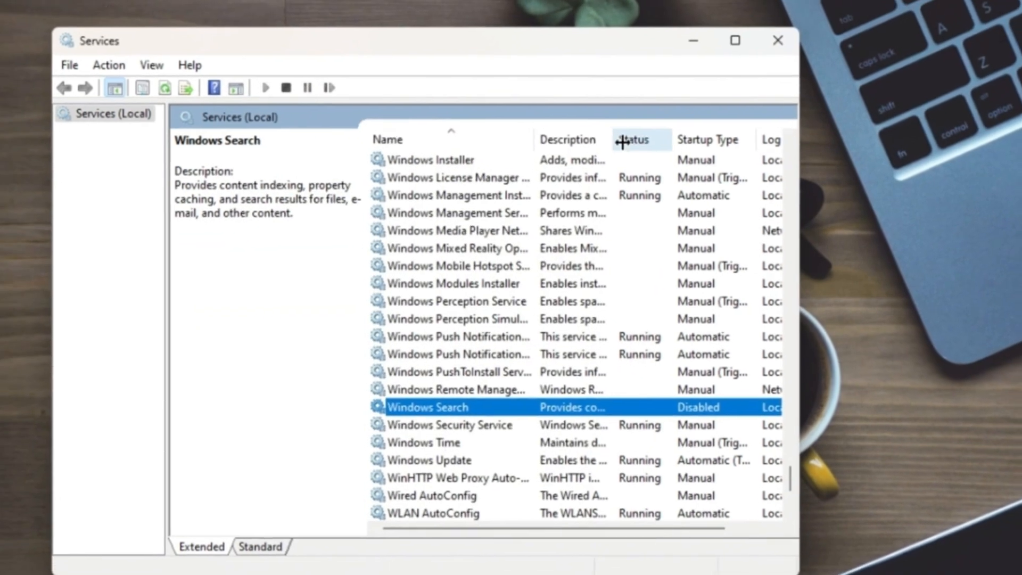
click(778, 39)
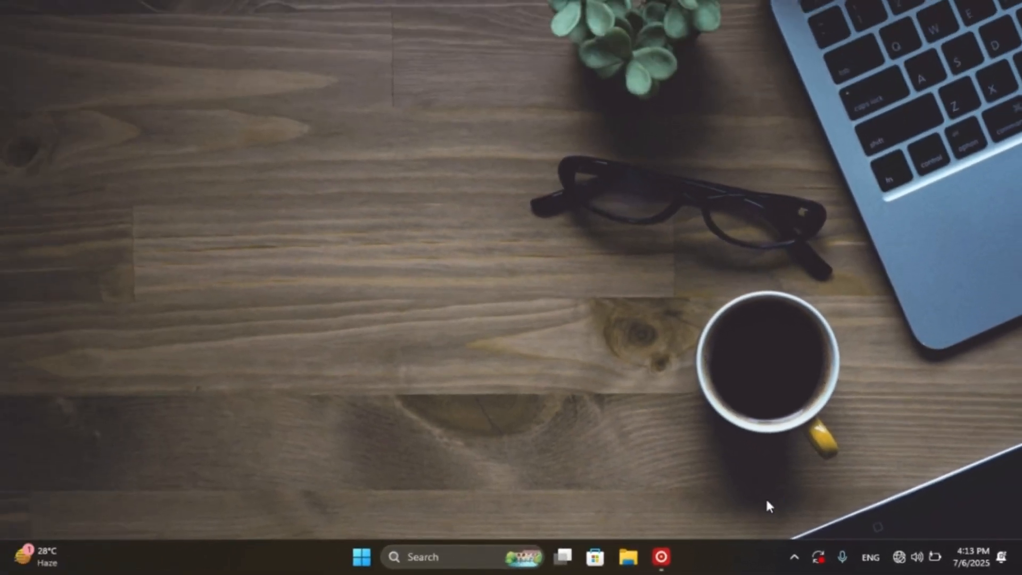
Bring up Task Manager's process list and switch to the Startup apps page.
key(Ctrl+Shift+Esc)
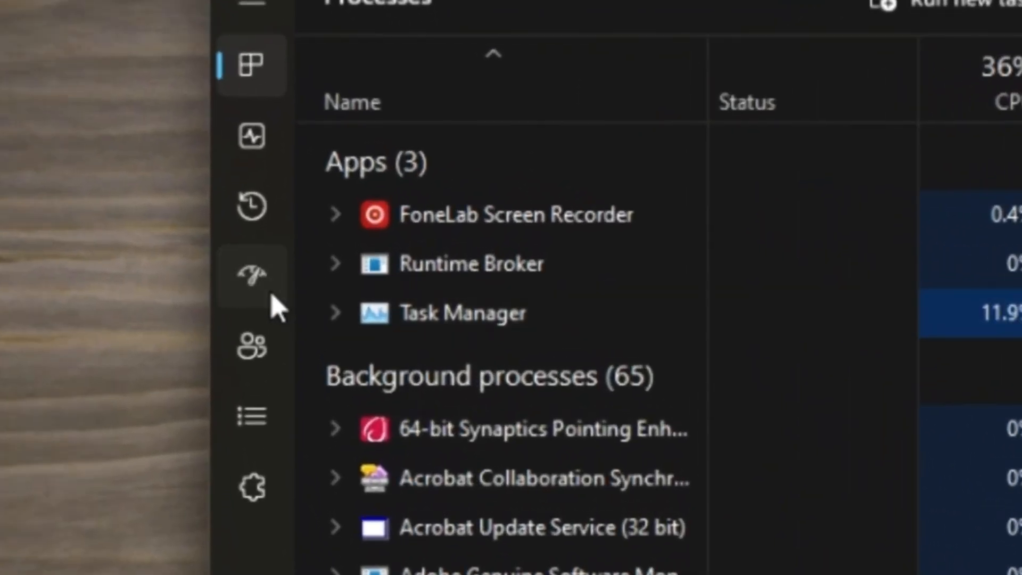
click(251, 275)
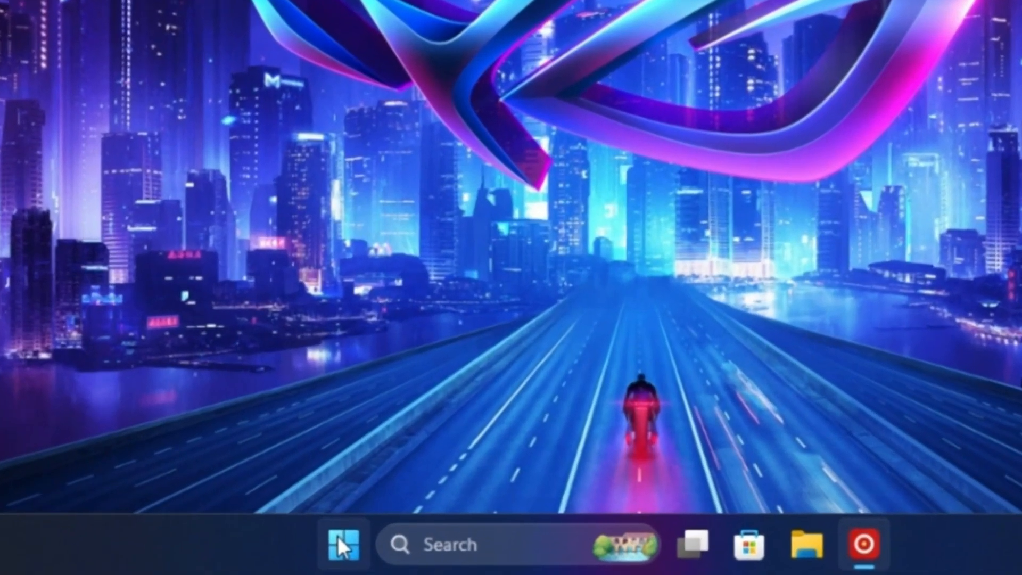
Run chkdsk /f /r in an administrator Command Prompt and confirm Y to schedule it for next restart.
text(cm)
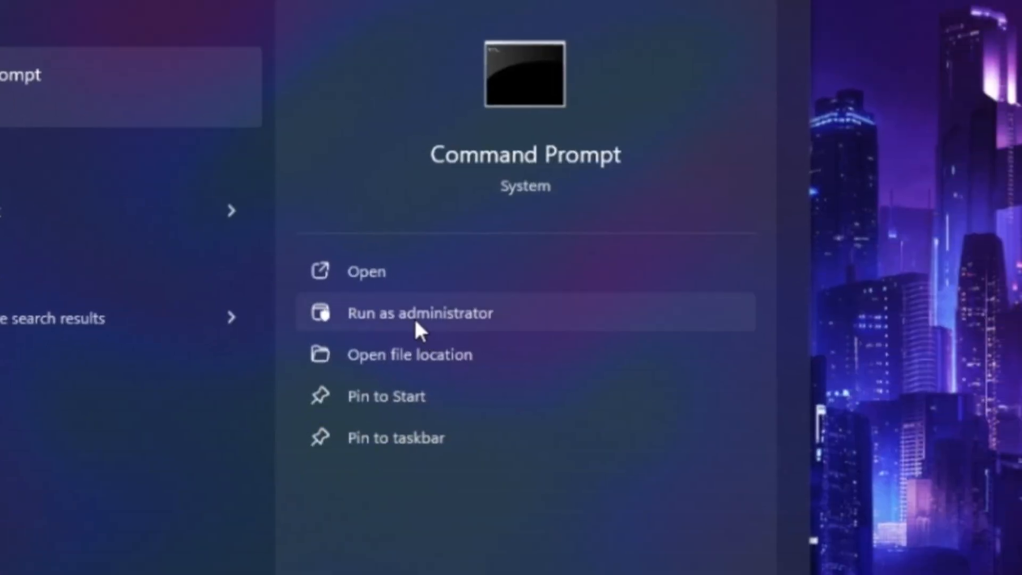
click(421, 312)
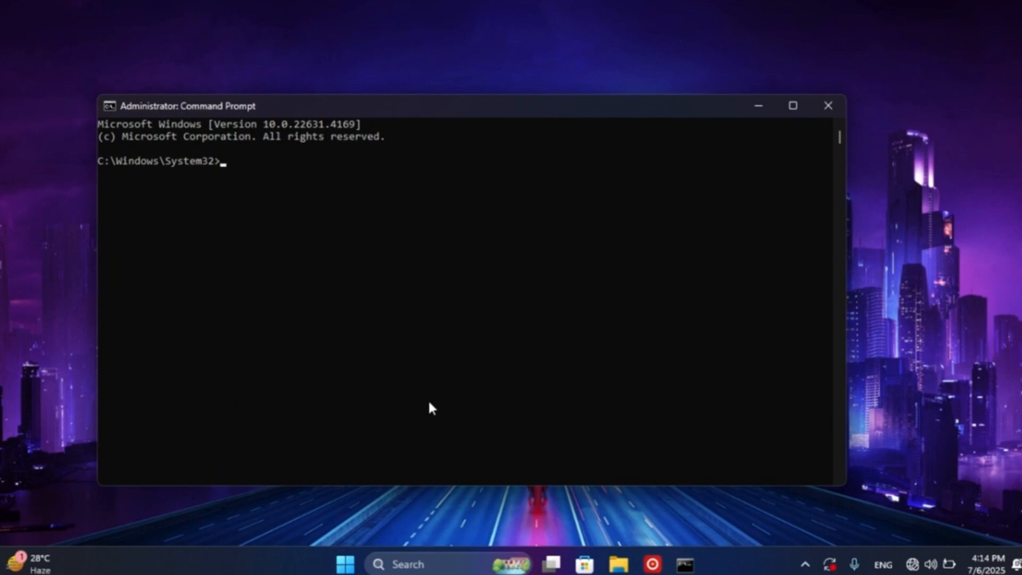
text(ch)
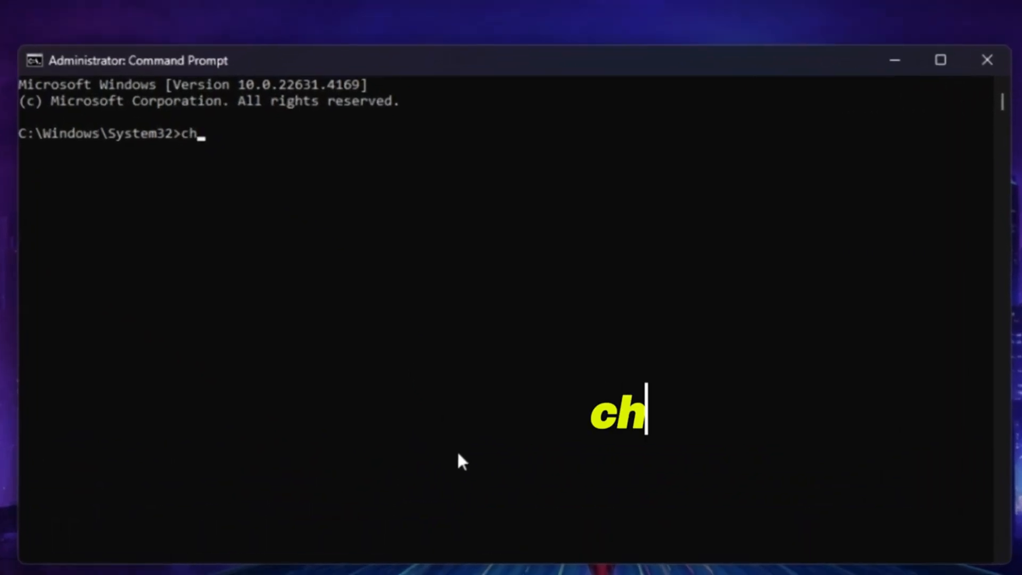
text(kdsk /f)
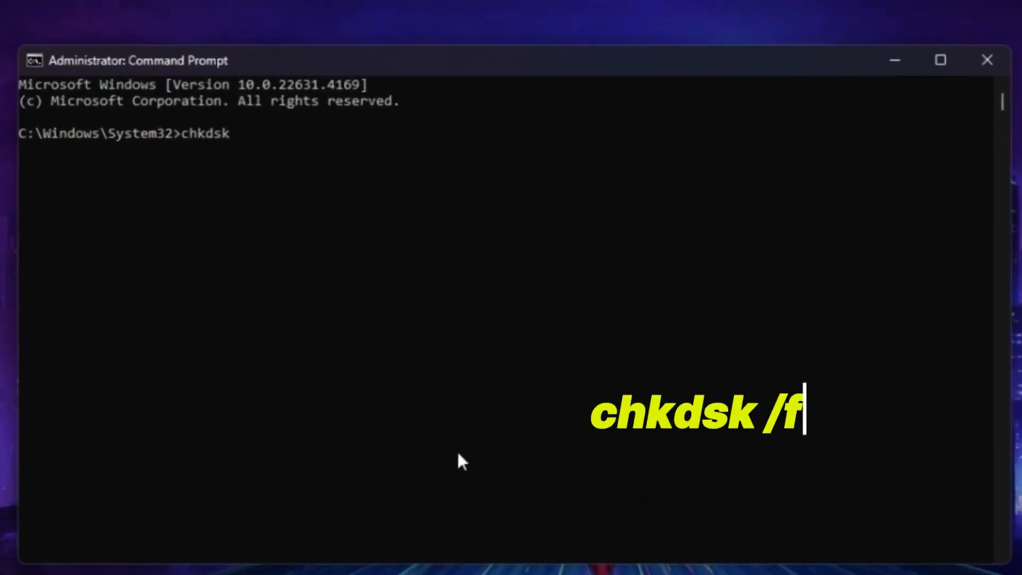
text(/f)
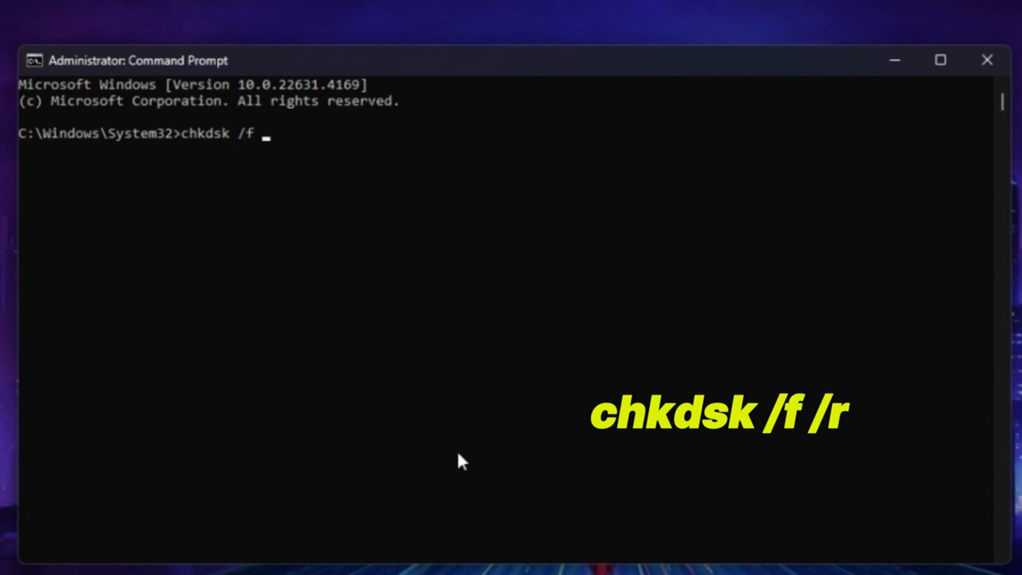
key(Return)
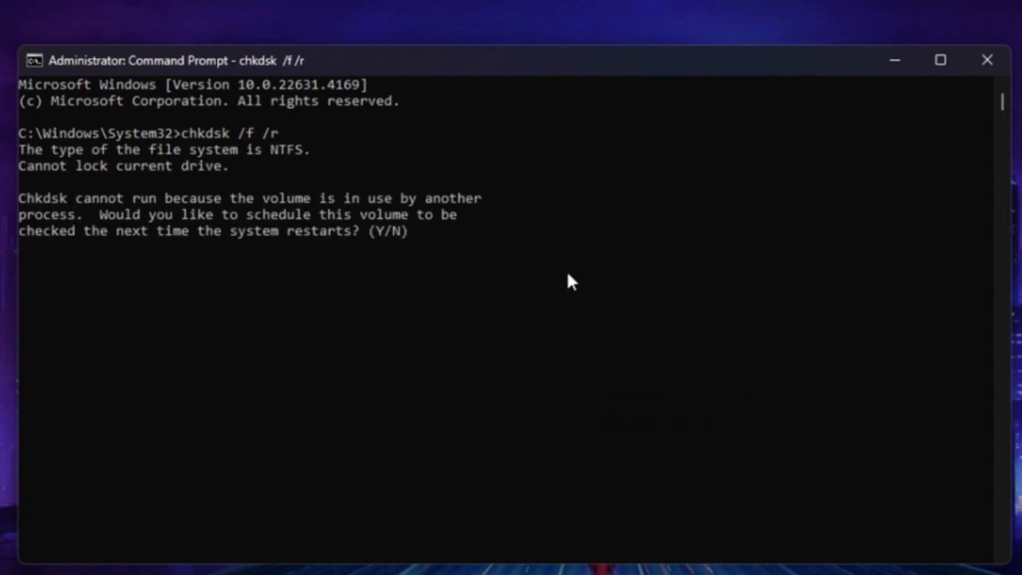
text(Y)
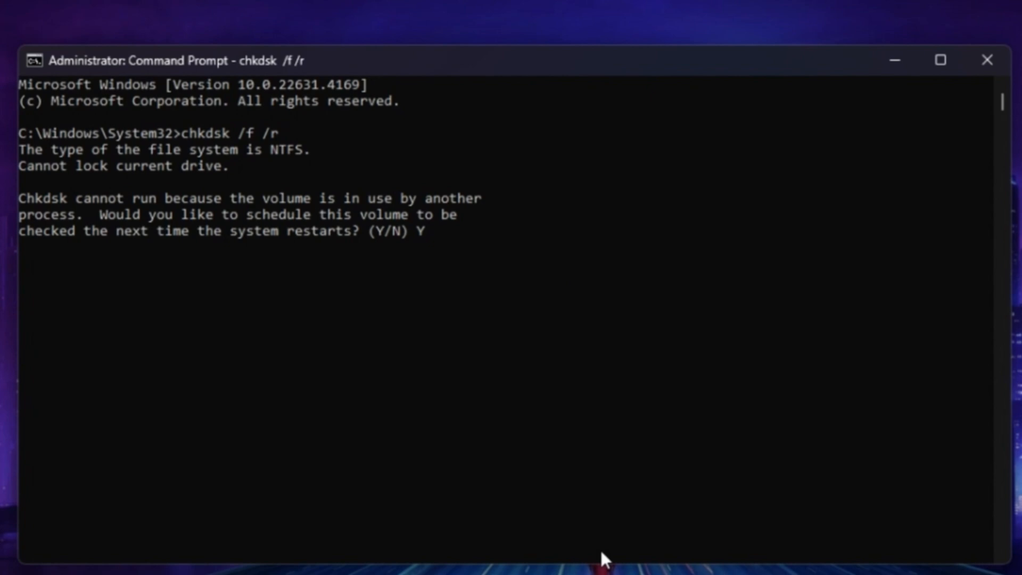
key(Return)
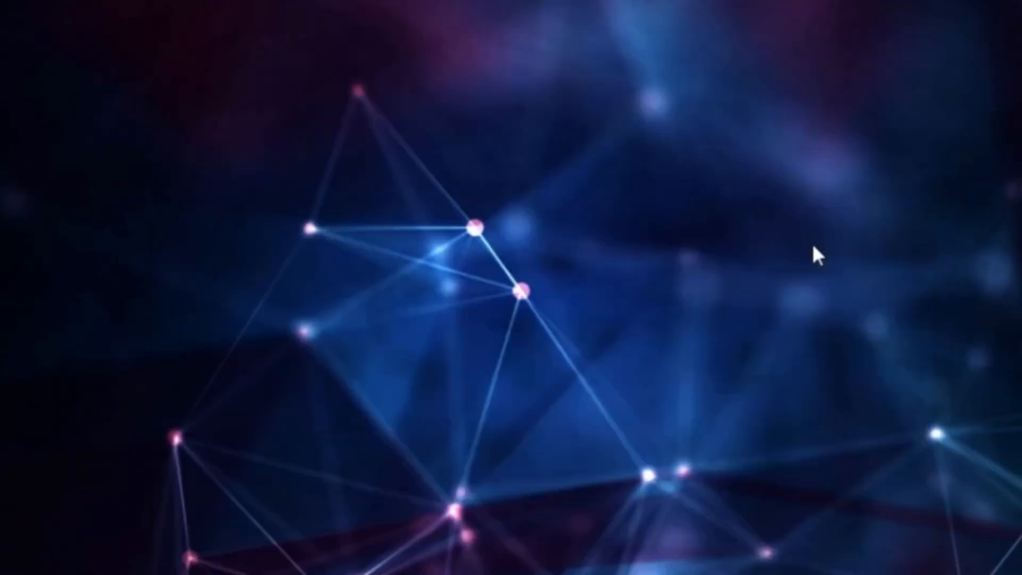
Bring up the Windows Update page in Settings to view pending and failed updates.
key(Win+i)
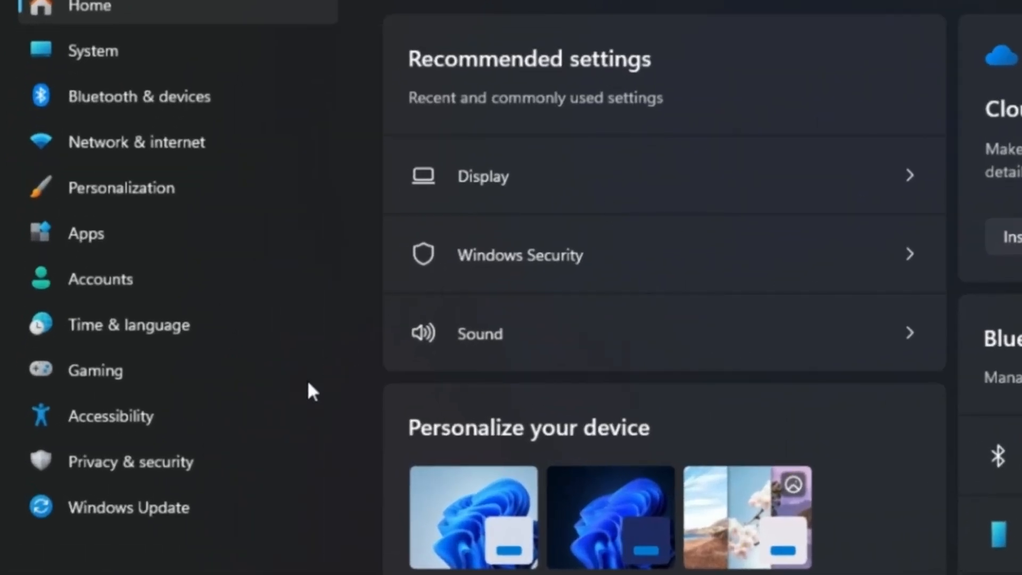
click(129, 507)
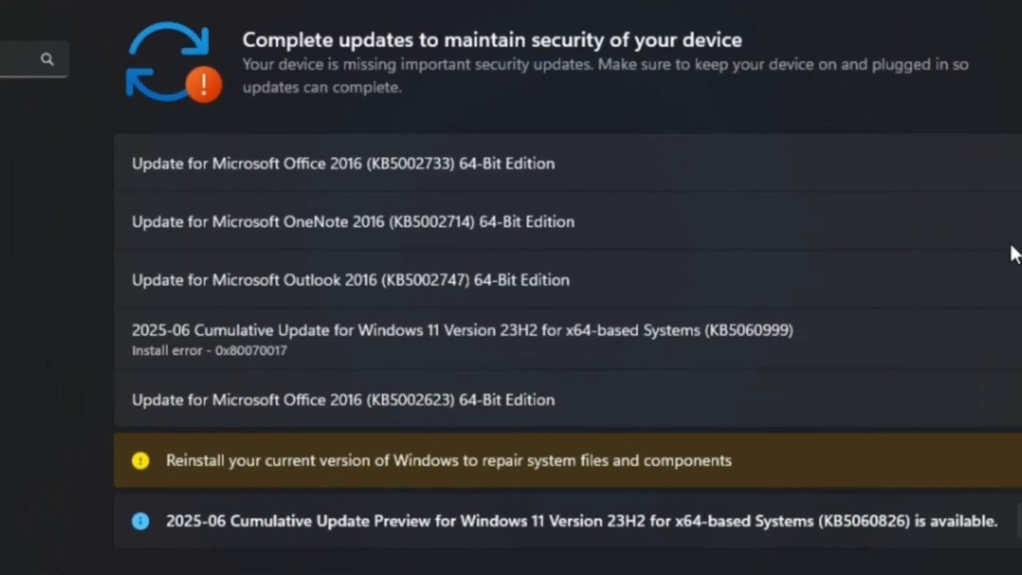